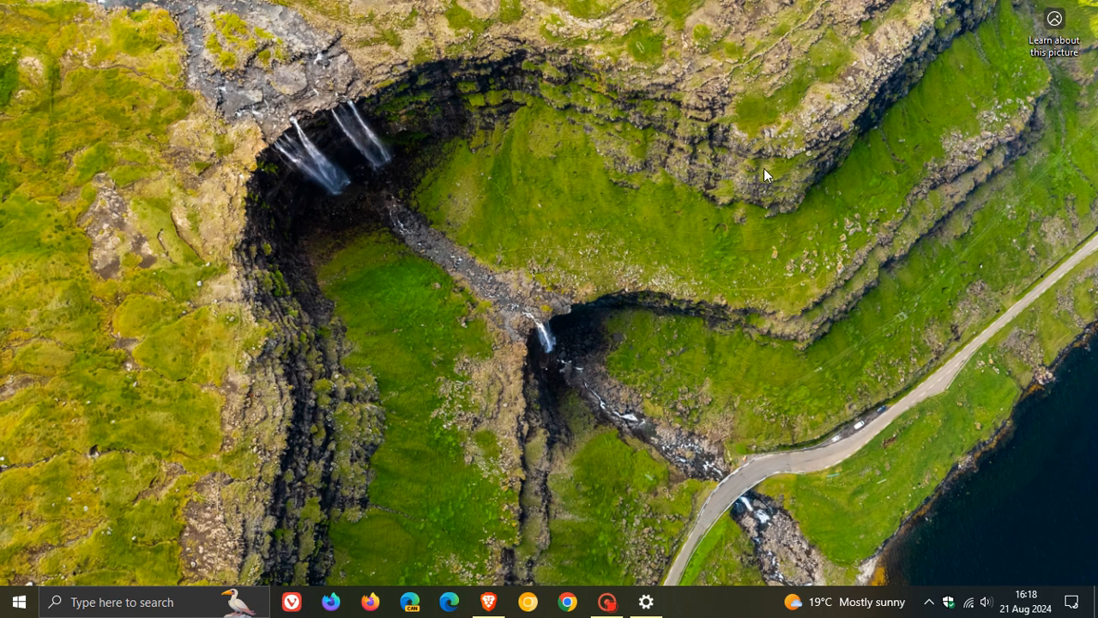
# - Show the Start menu with the installed-apps list and pinned tiles like Control Panel and Disk Cleanup
pyautogui.click(19, 601)
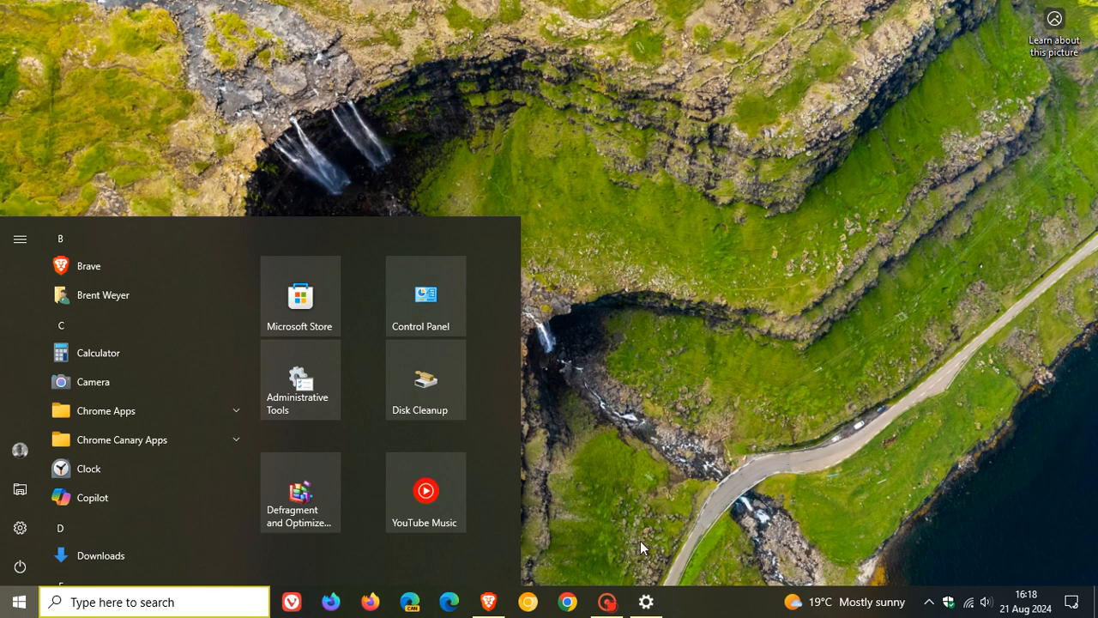